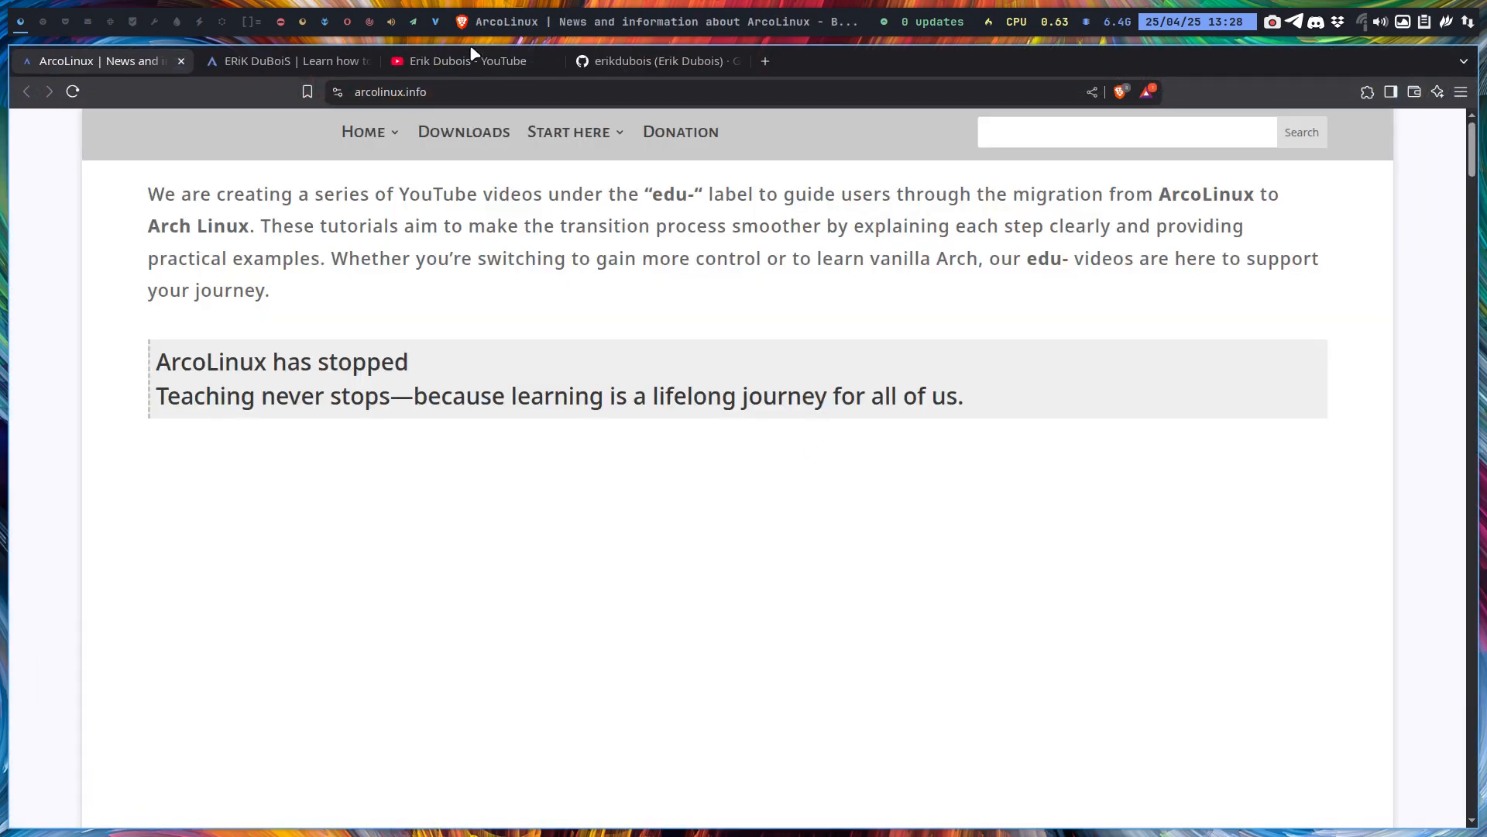
Show the Erik Dubois channel home with the Edu video row below the farewell video
left_click(465, 61)
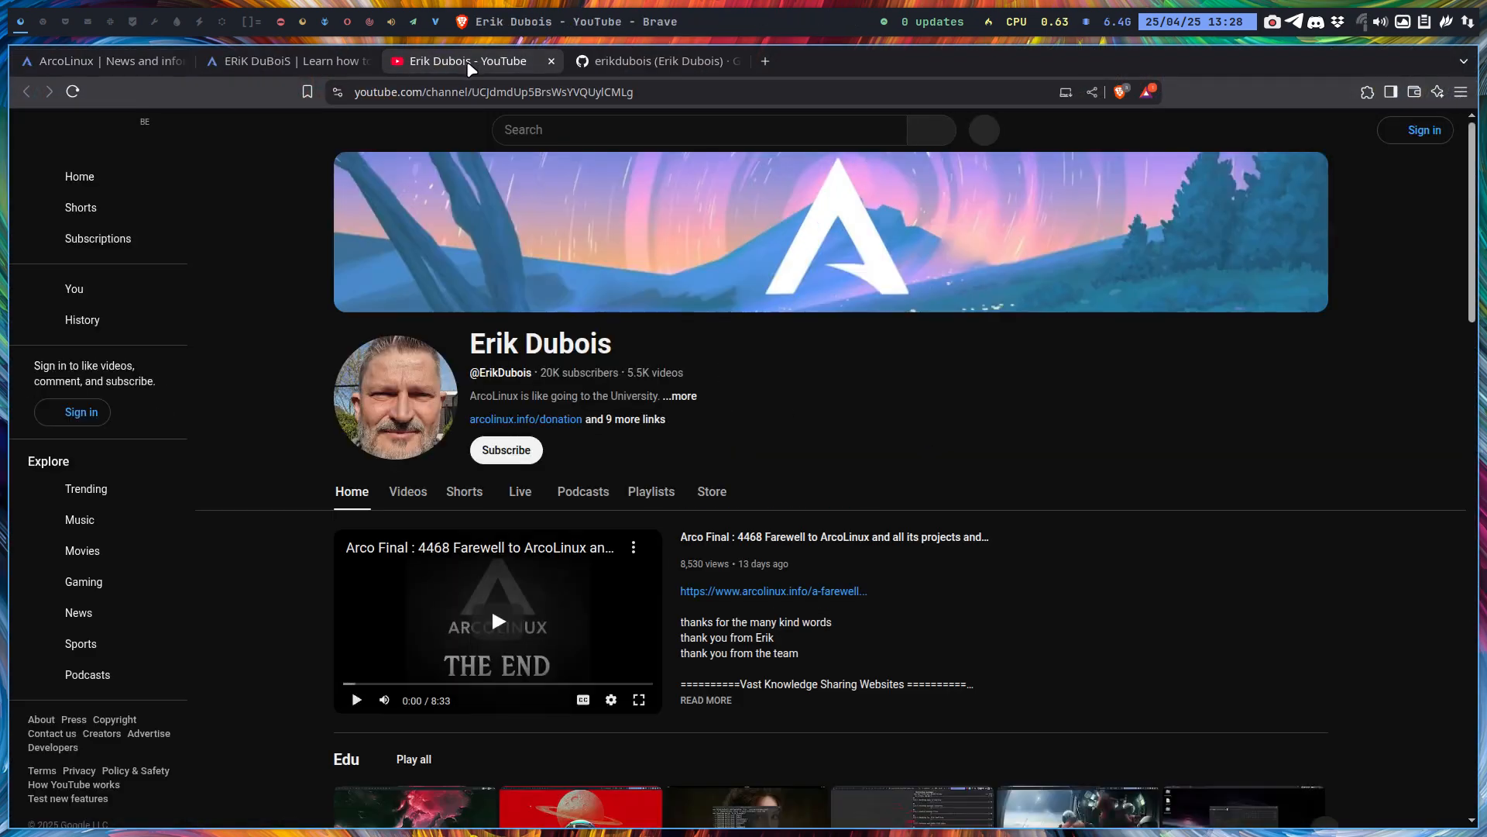
scroll("down", 3)
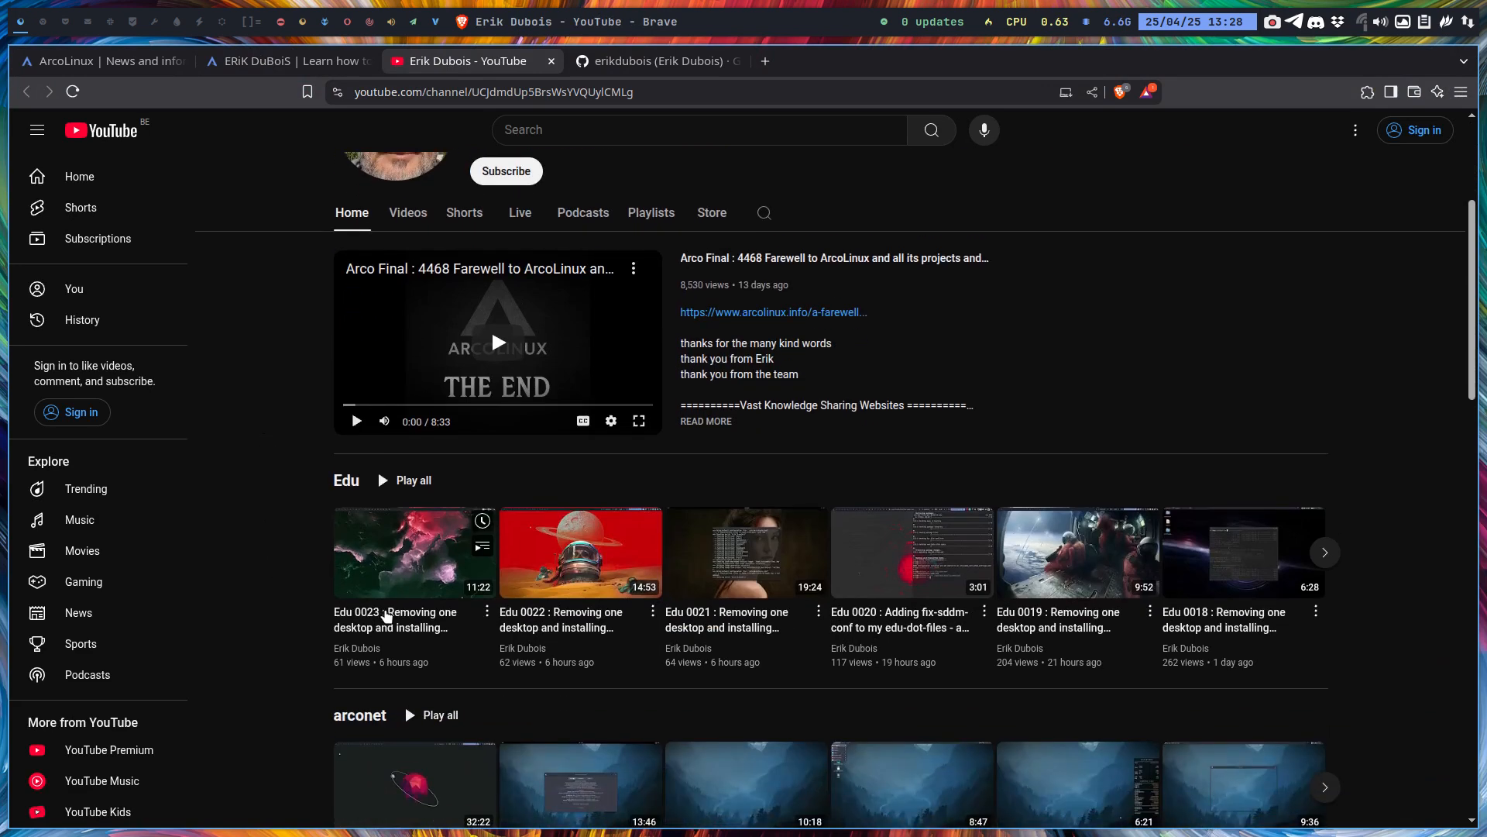
mouse_move(346, 481)
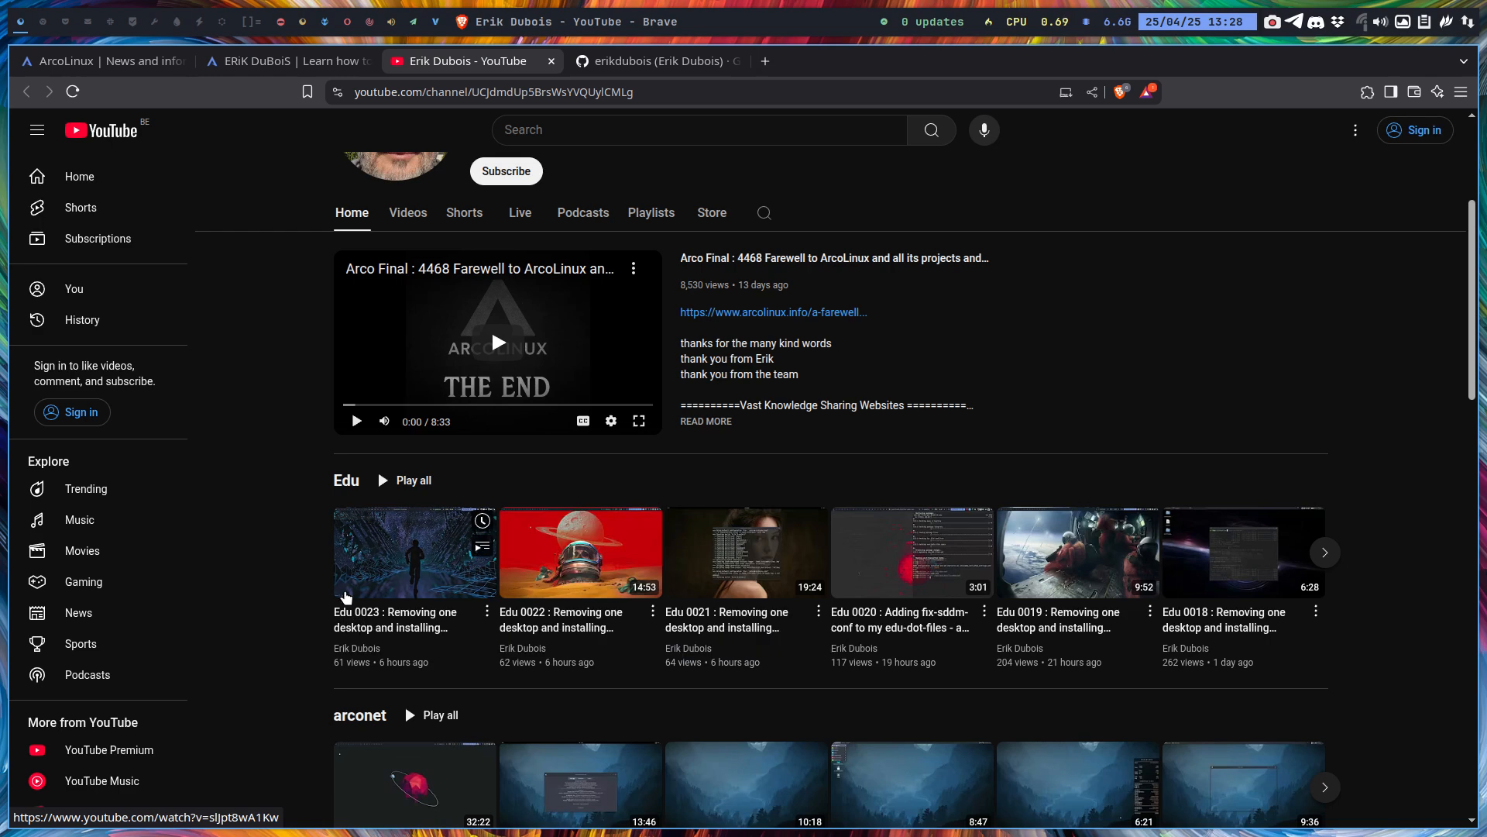
Bring the edu- series section with its 'ArcoLinux has stopped' message and Edu 0023 player into view
left_click(94, 60)
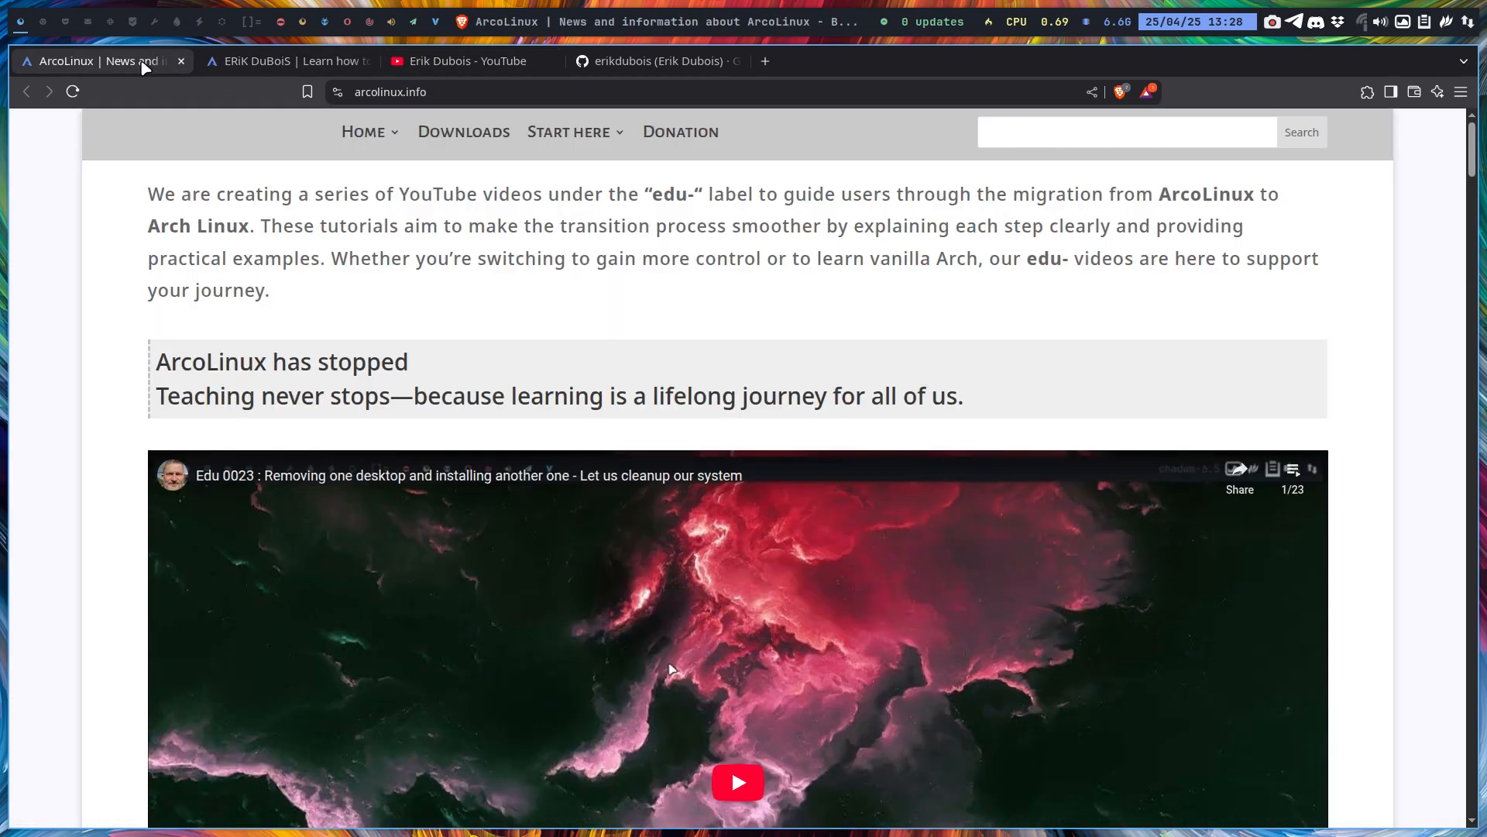
mouse_move(376, 112)
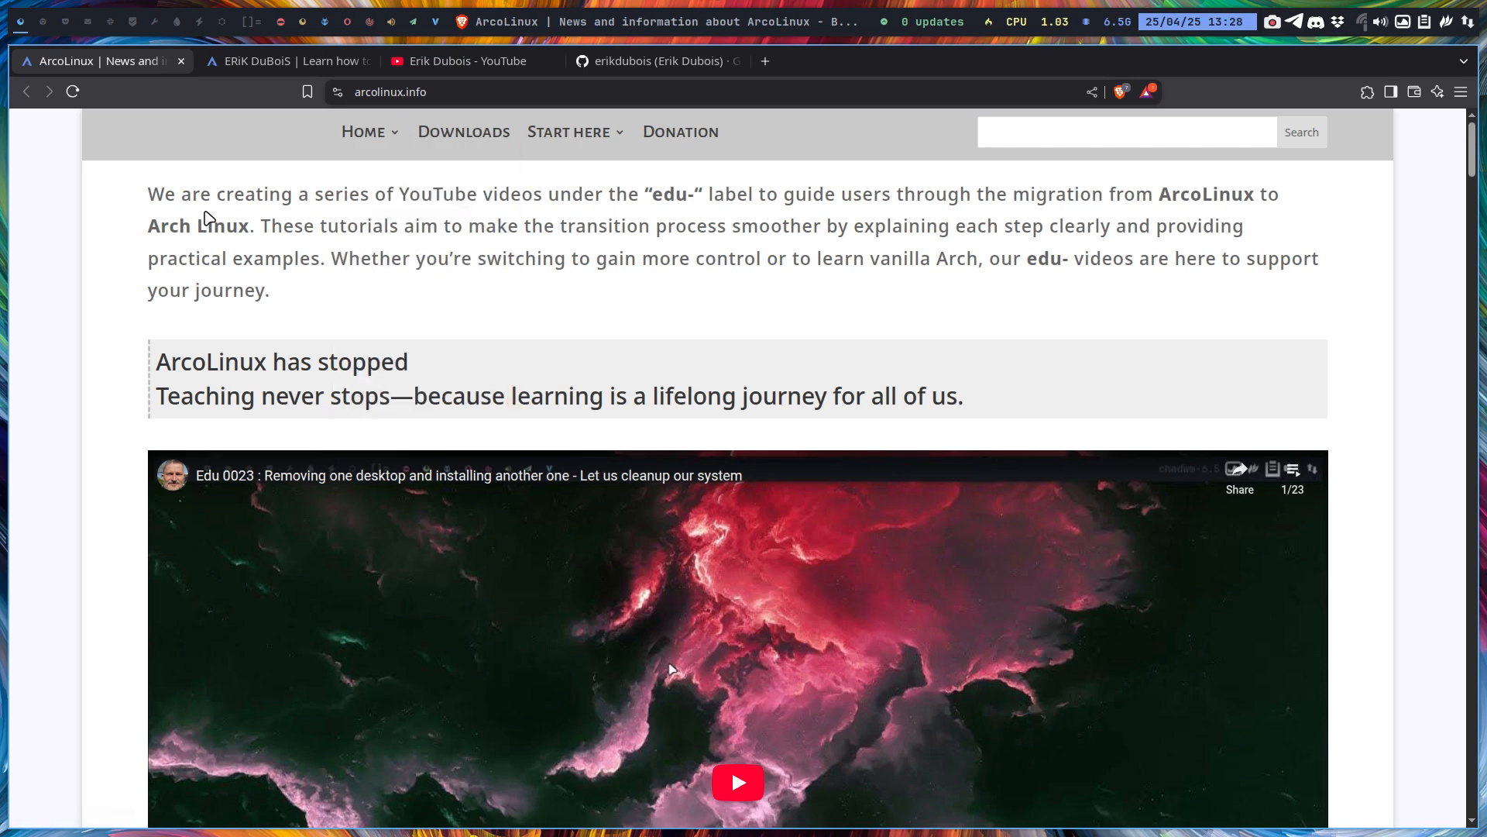
mouse_move(340, 215)
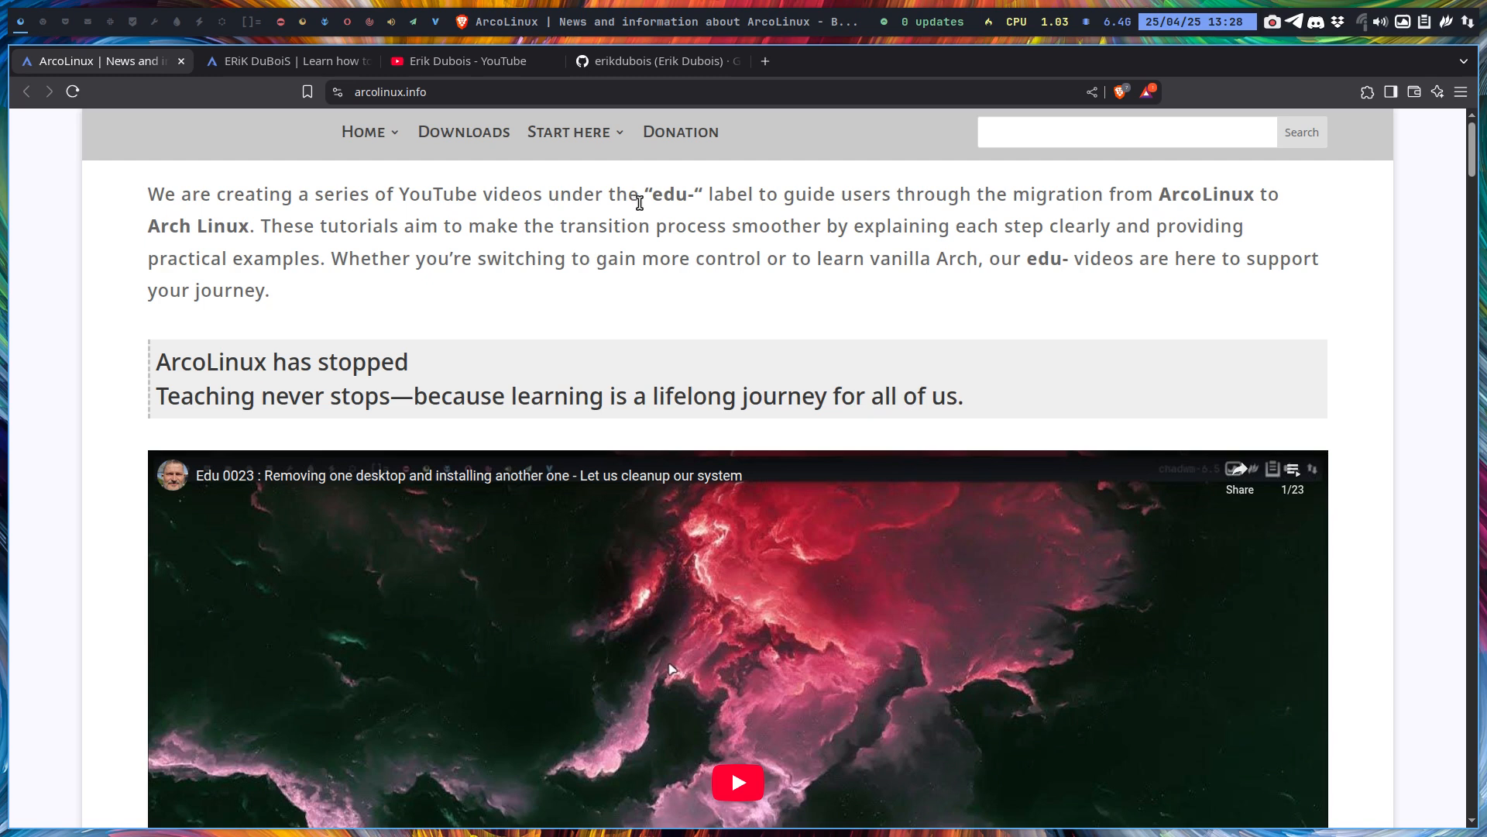
mouse_move(864, 203)
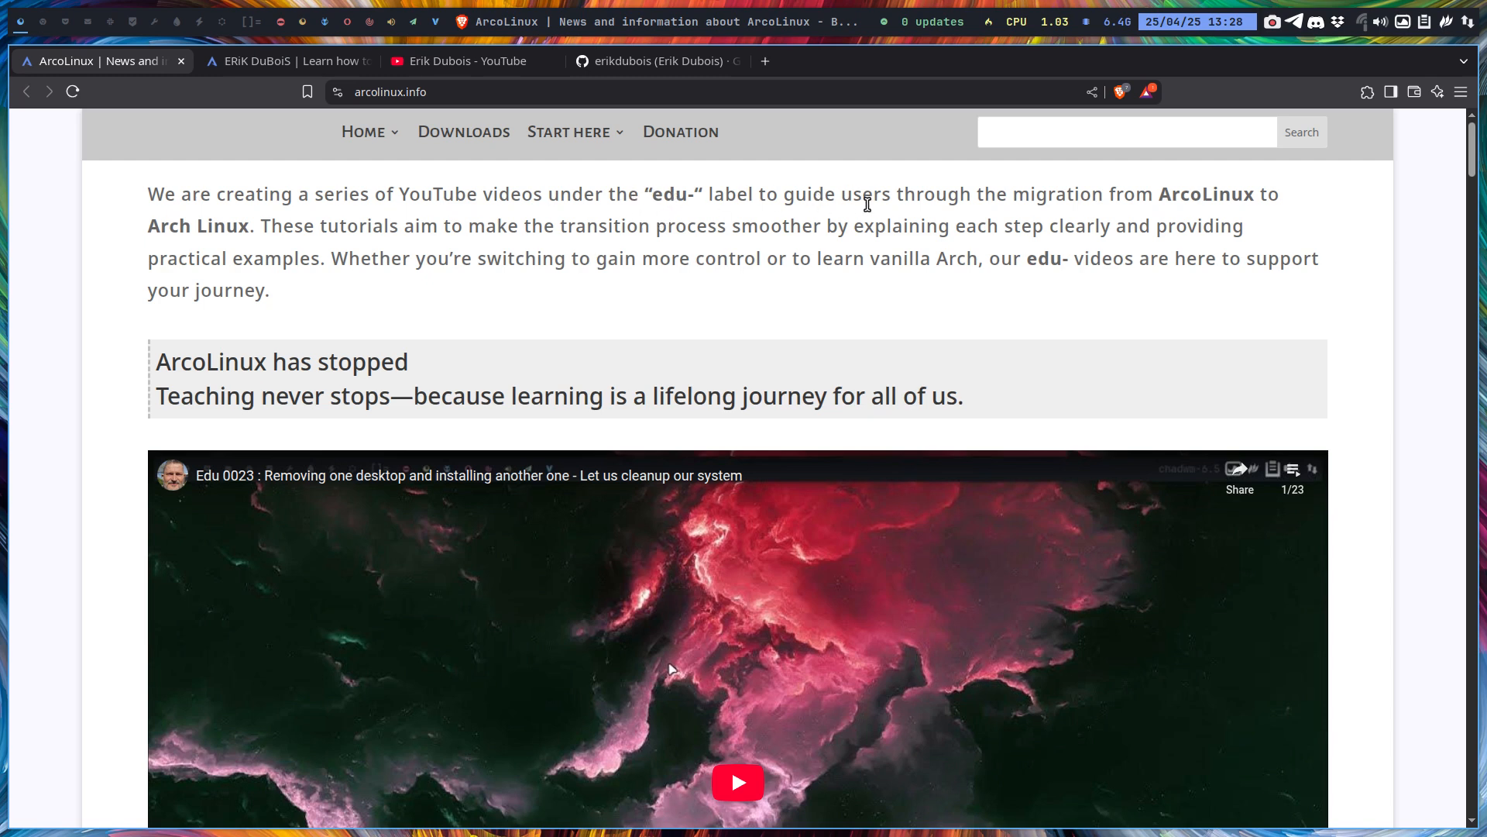
mouse_move(1081, 204)
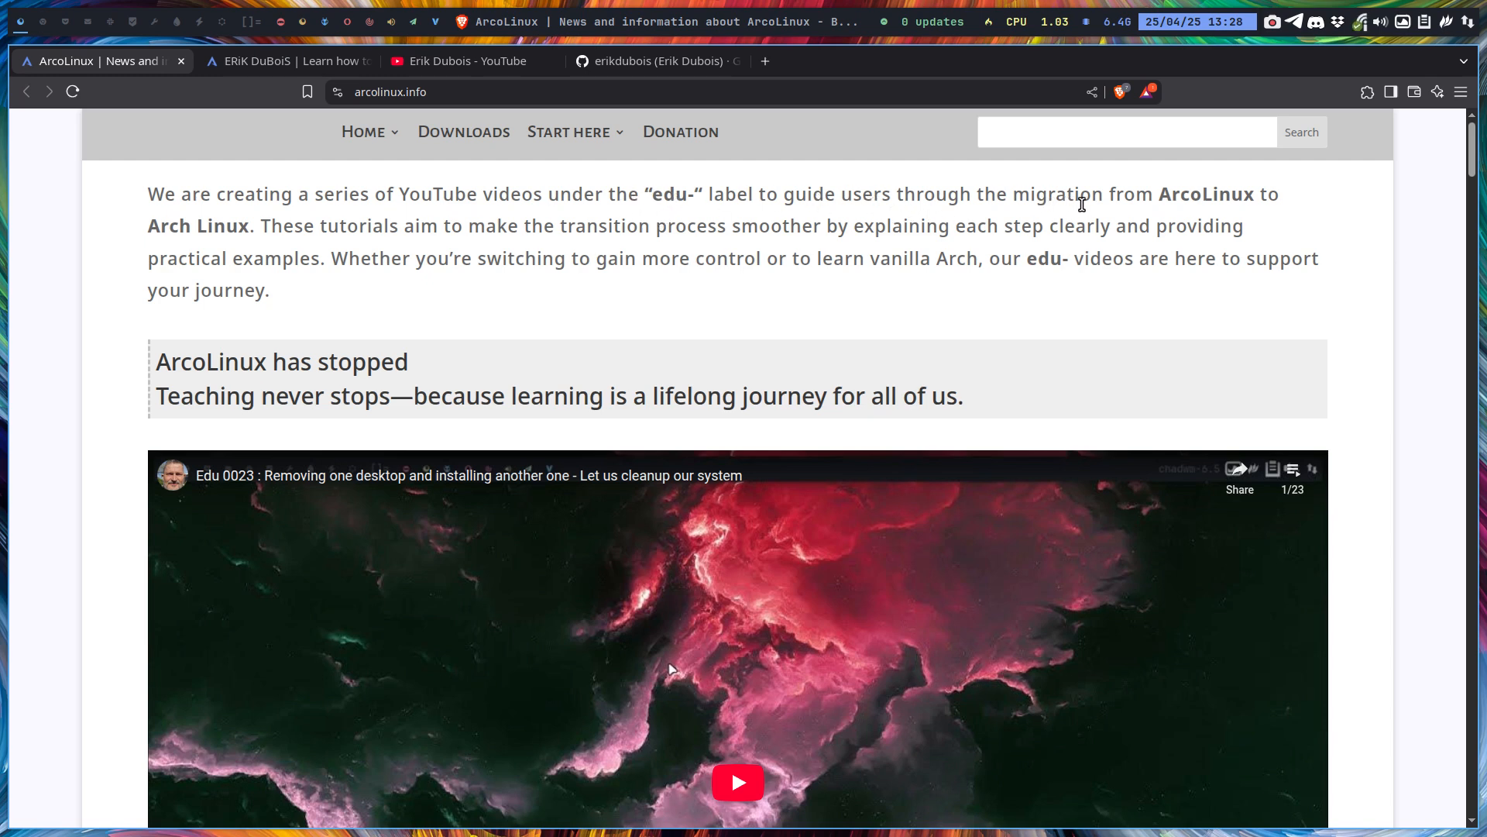
mouse_move(195, 255)
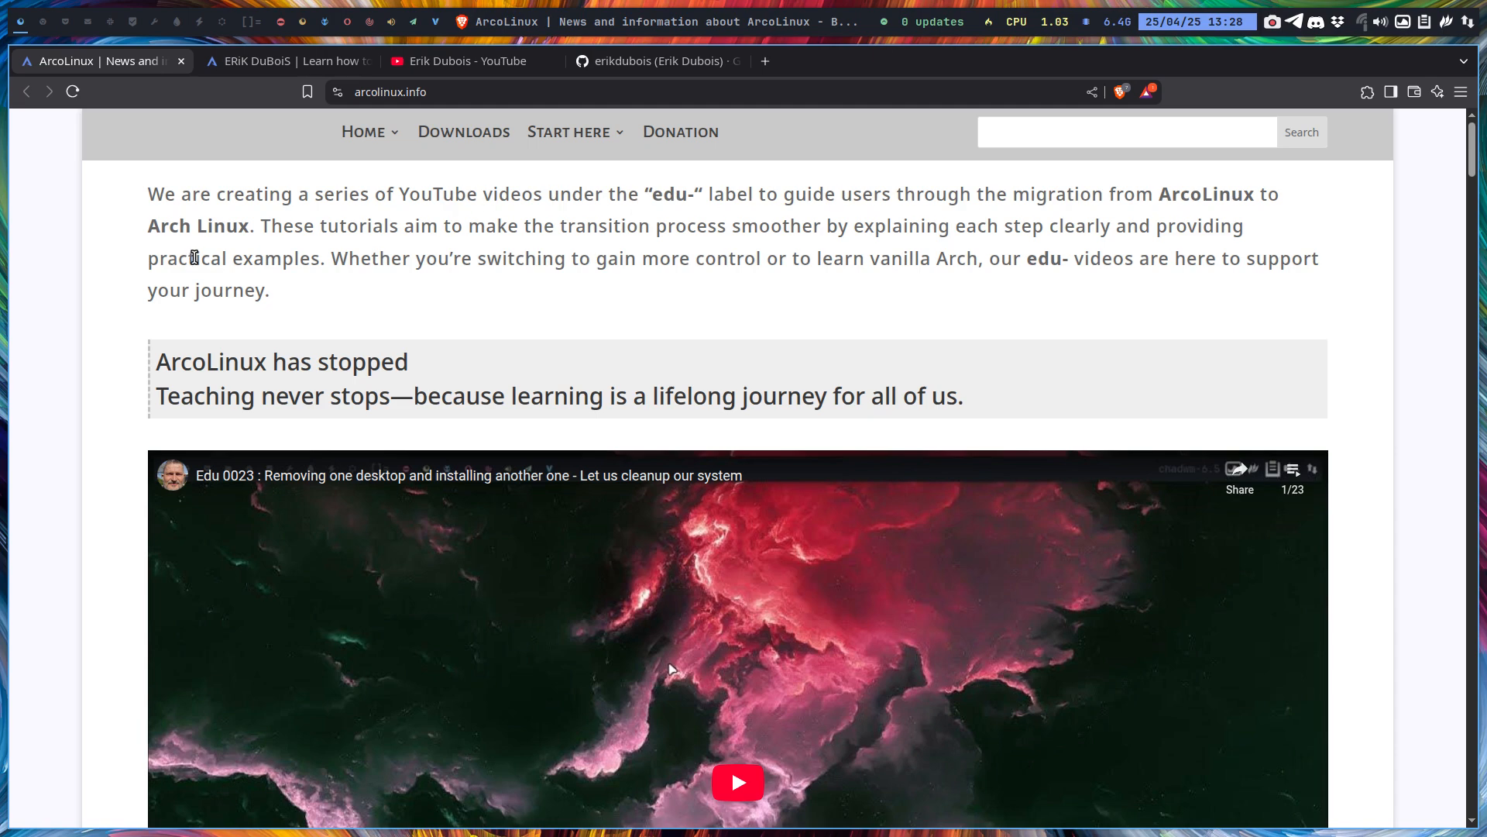
mouse_move(677, 244)
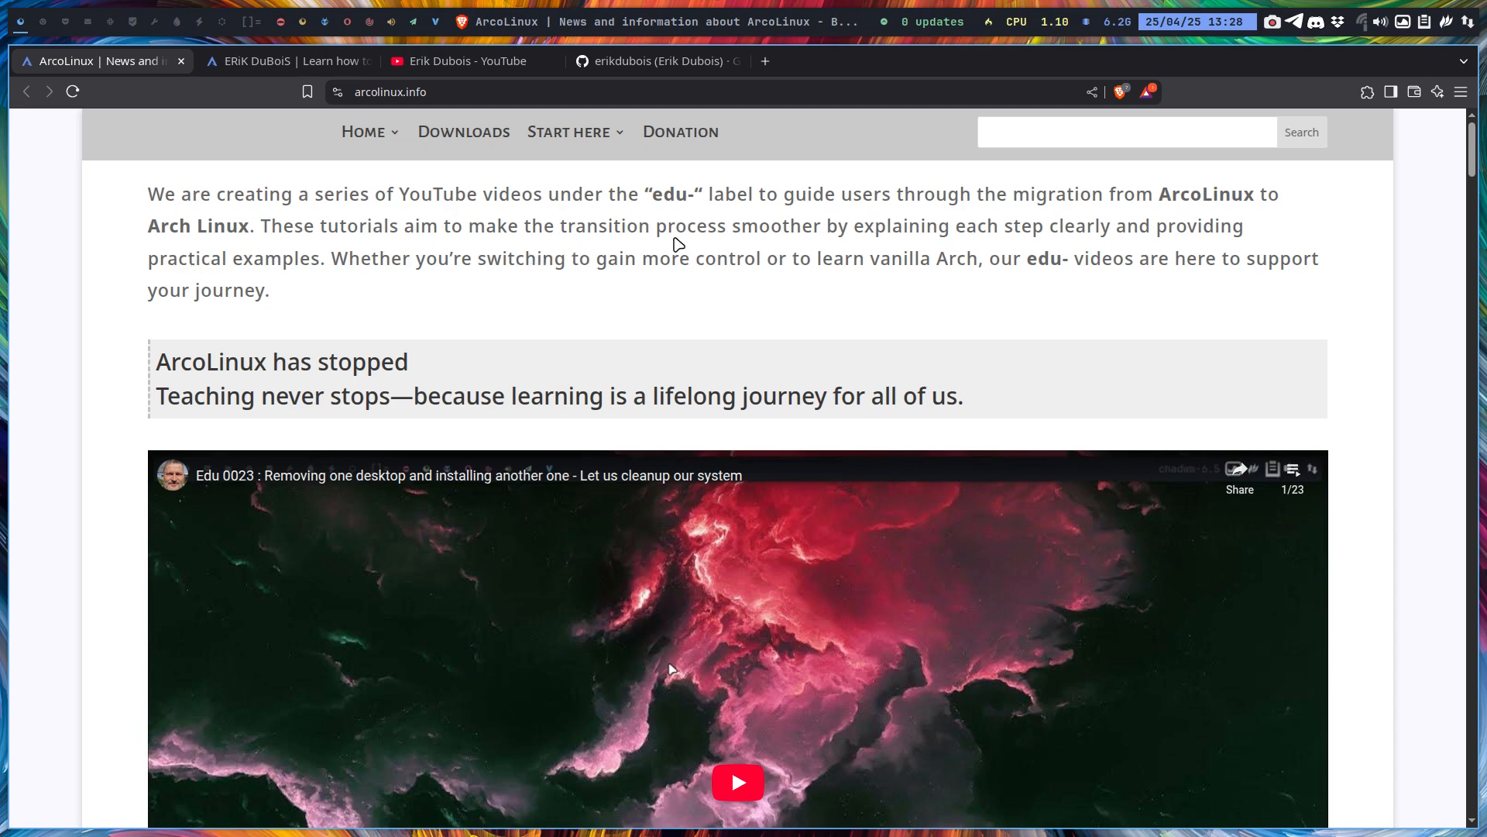
mouse_move(1024, 231)
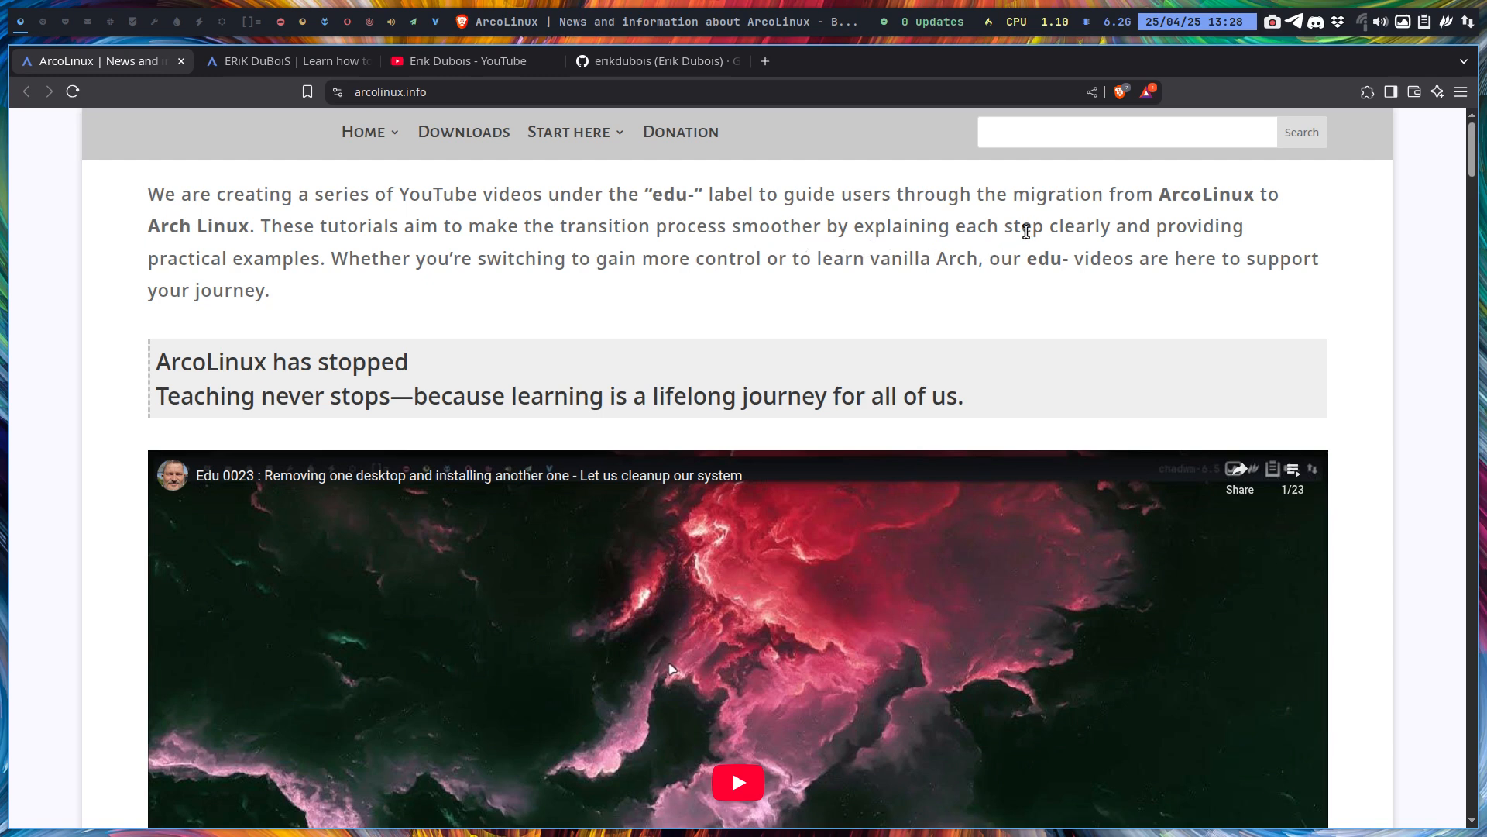
mouse_move(216, 256)
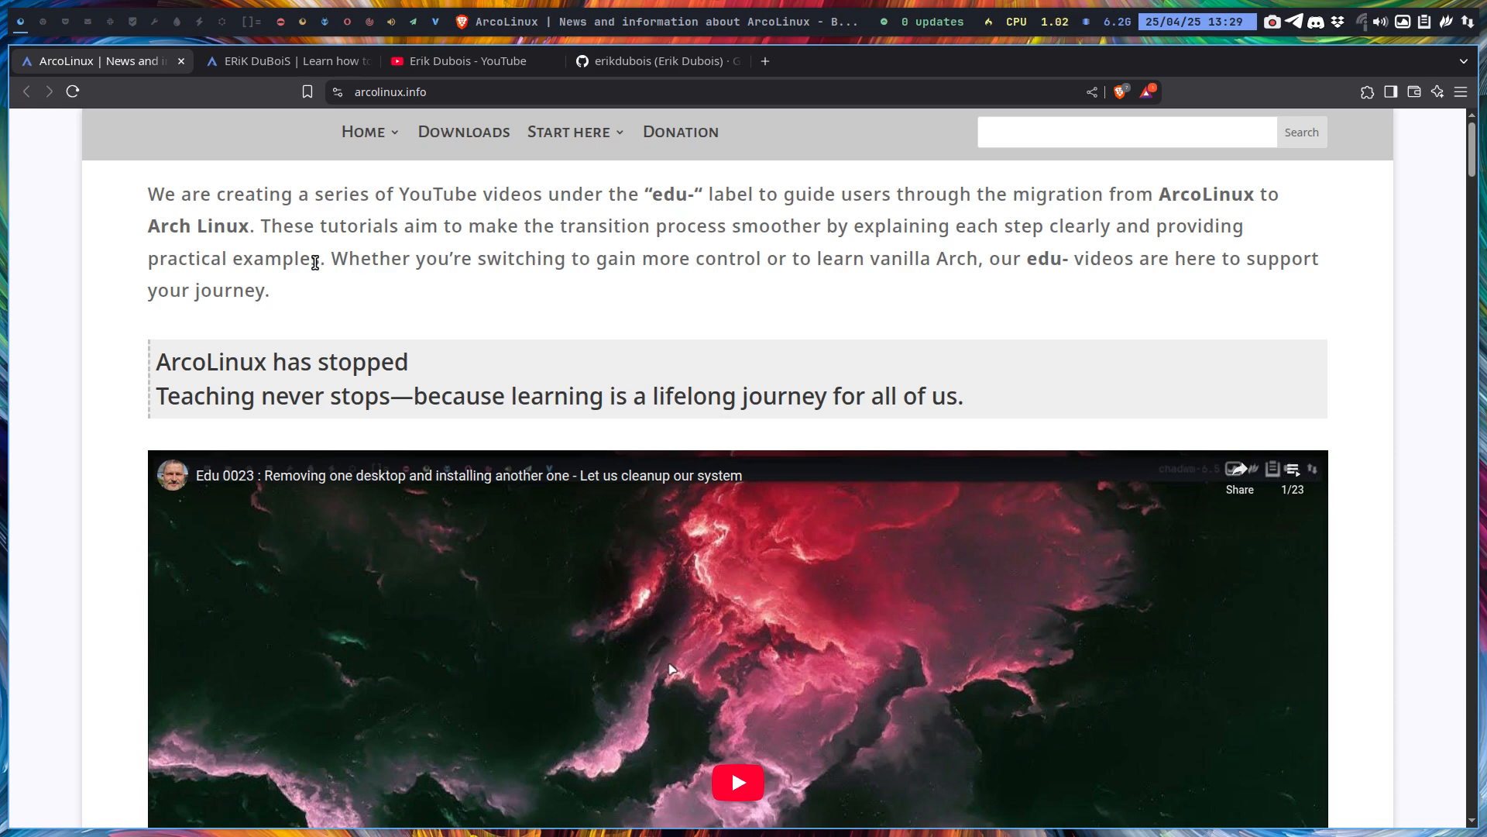
mouse_move(722, 305)
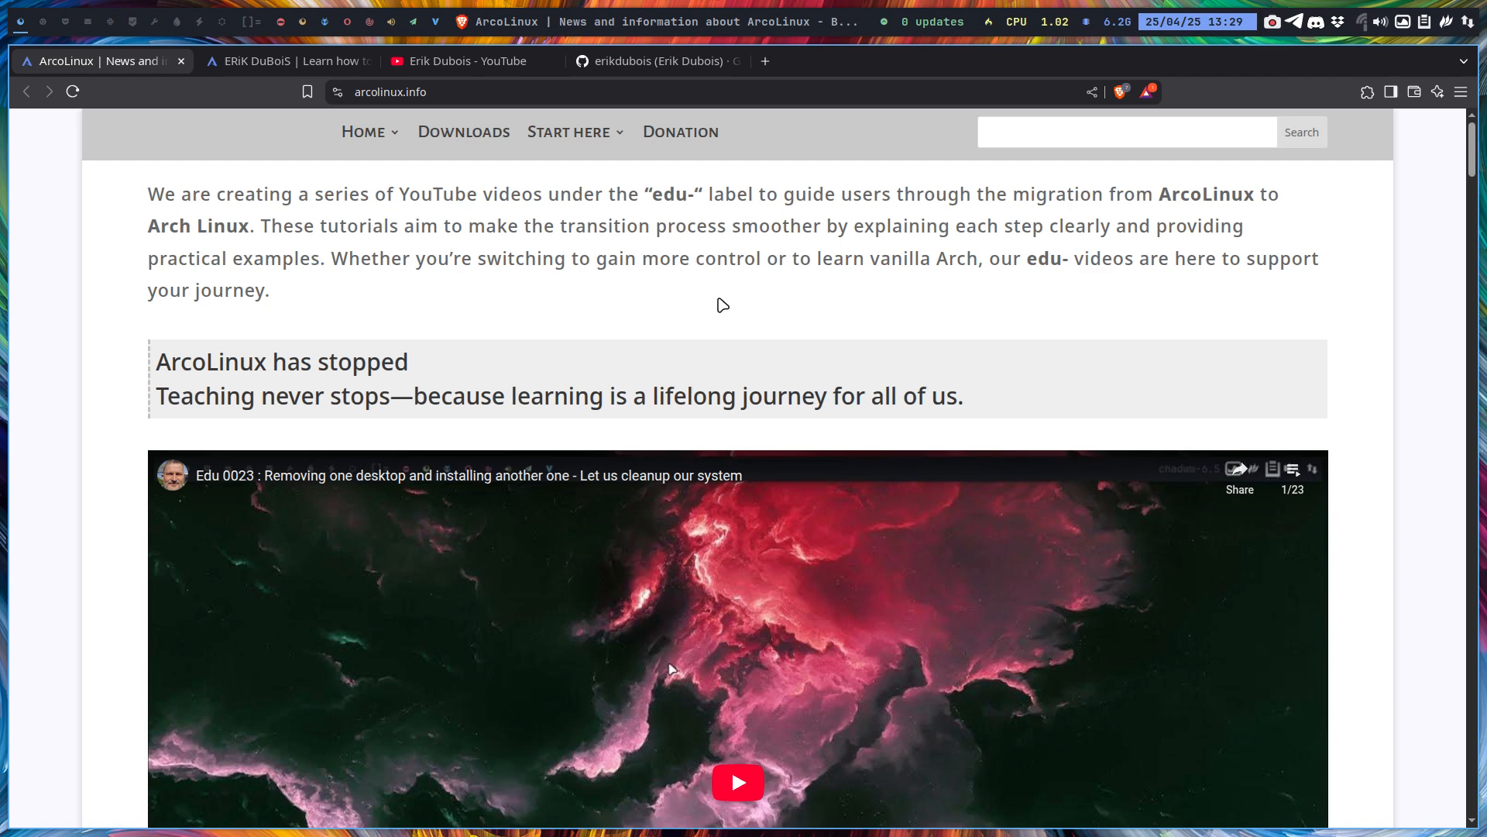
mouse_move(920, 283)
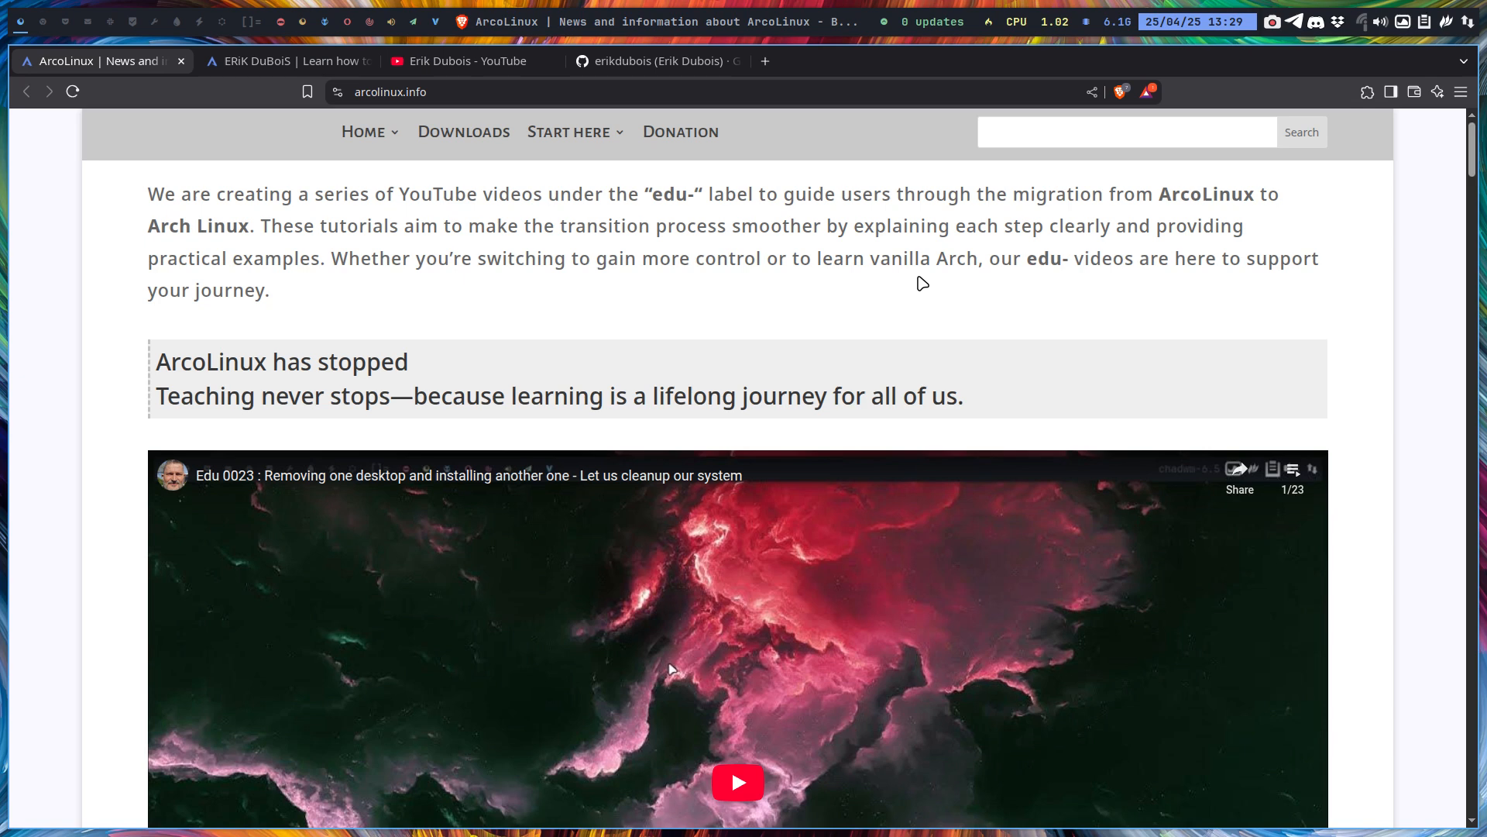
mouse_move(1116, 340)
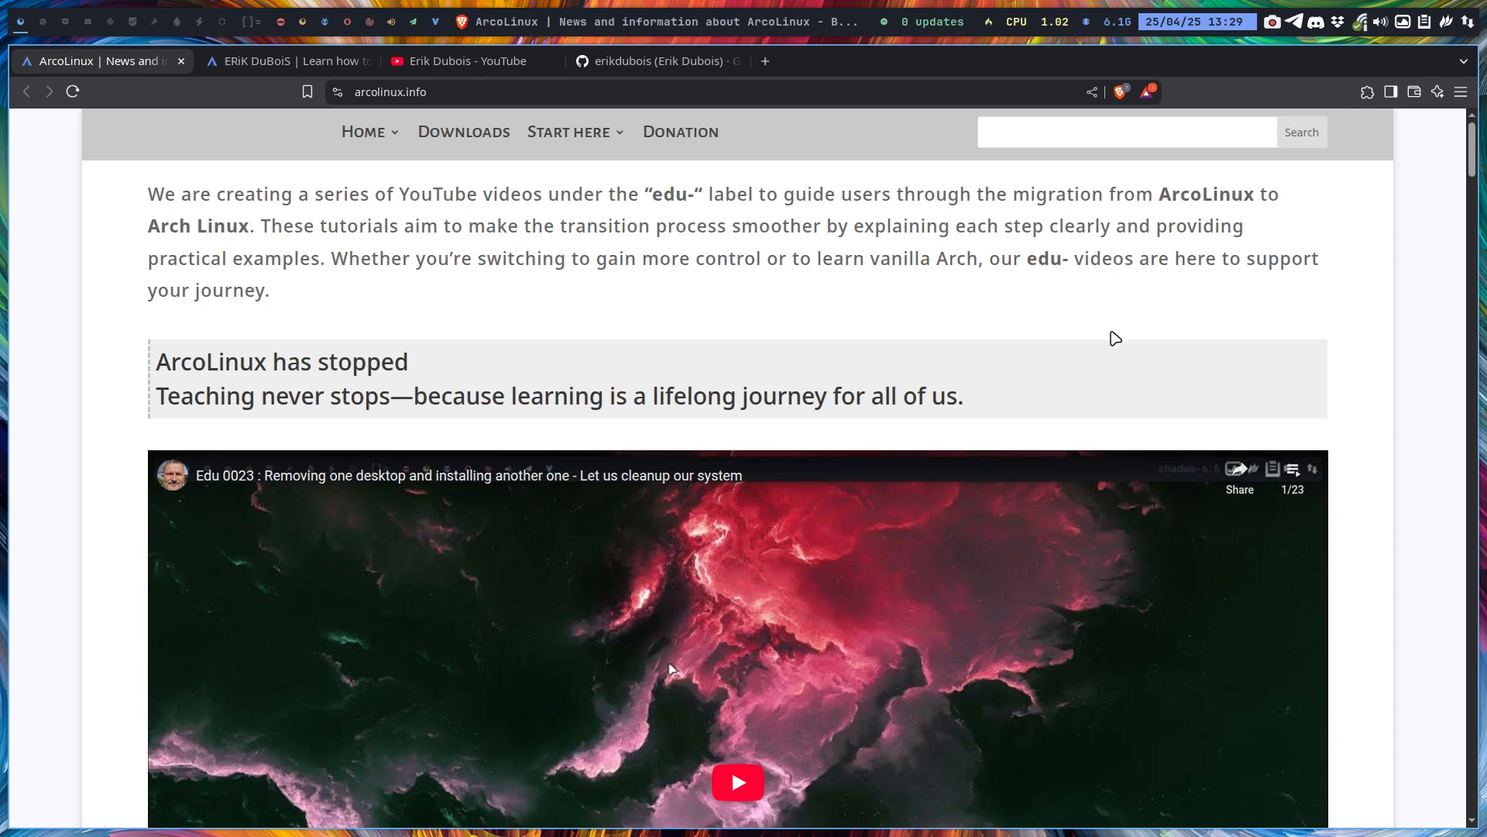
mouse_move(169, 358)
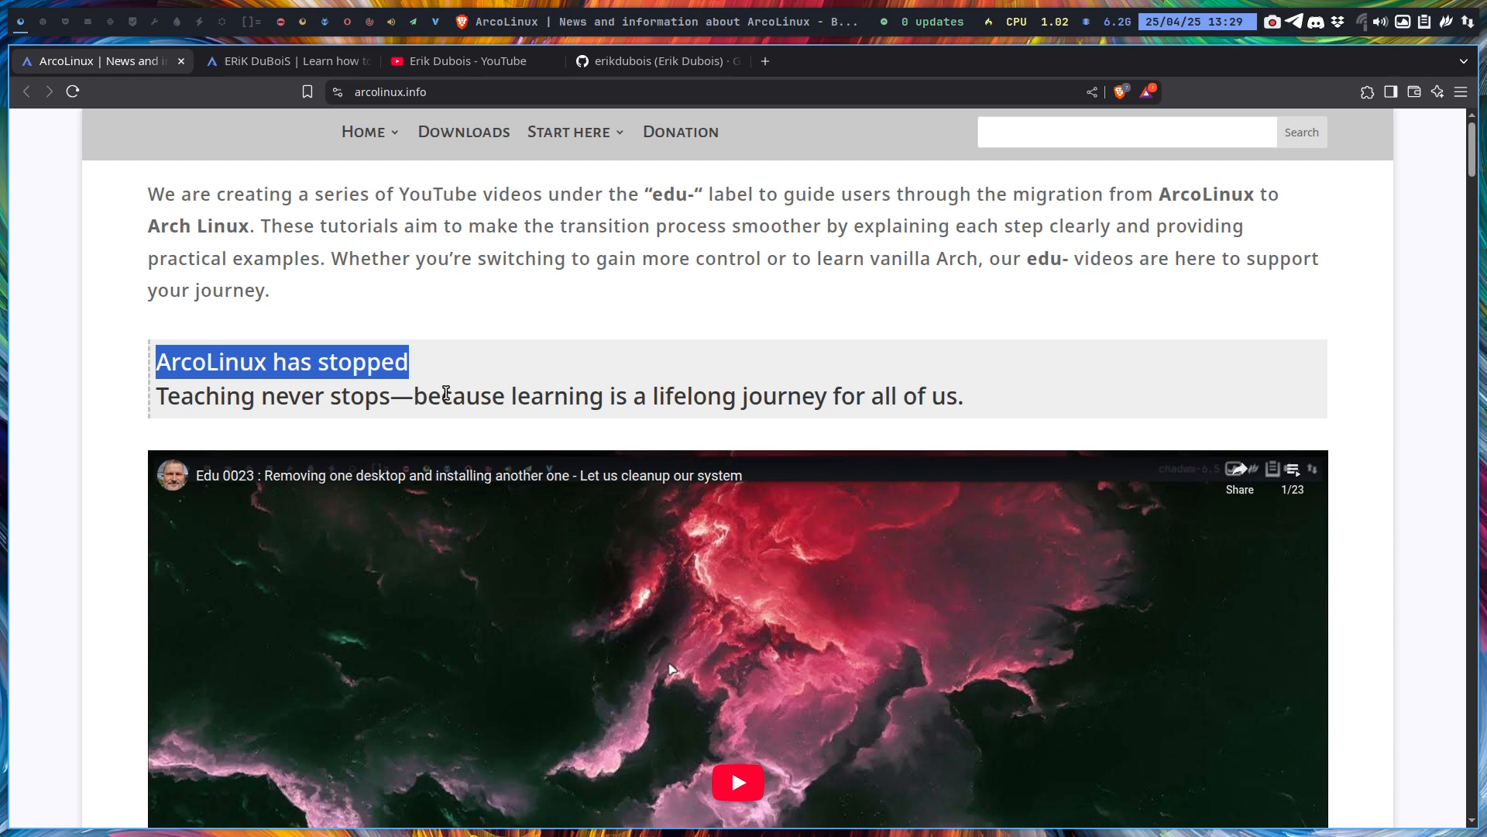
mouse_move(602, 392)
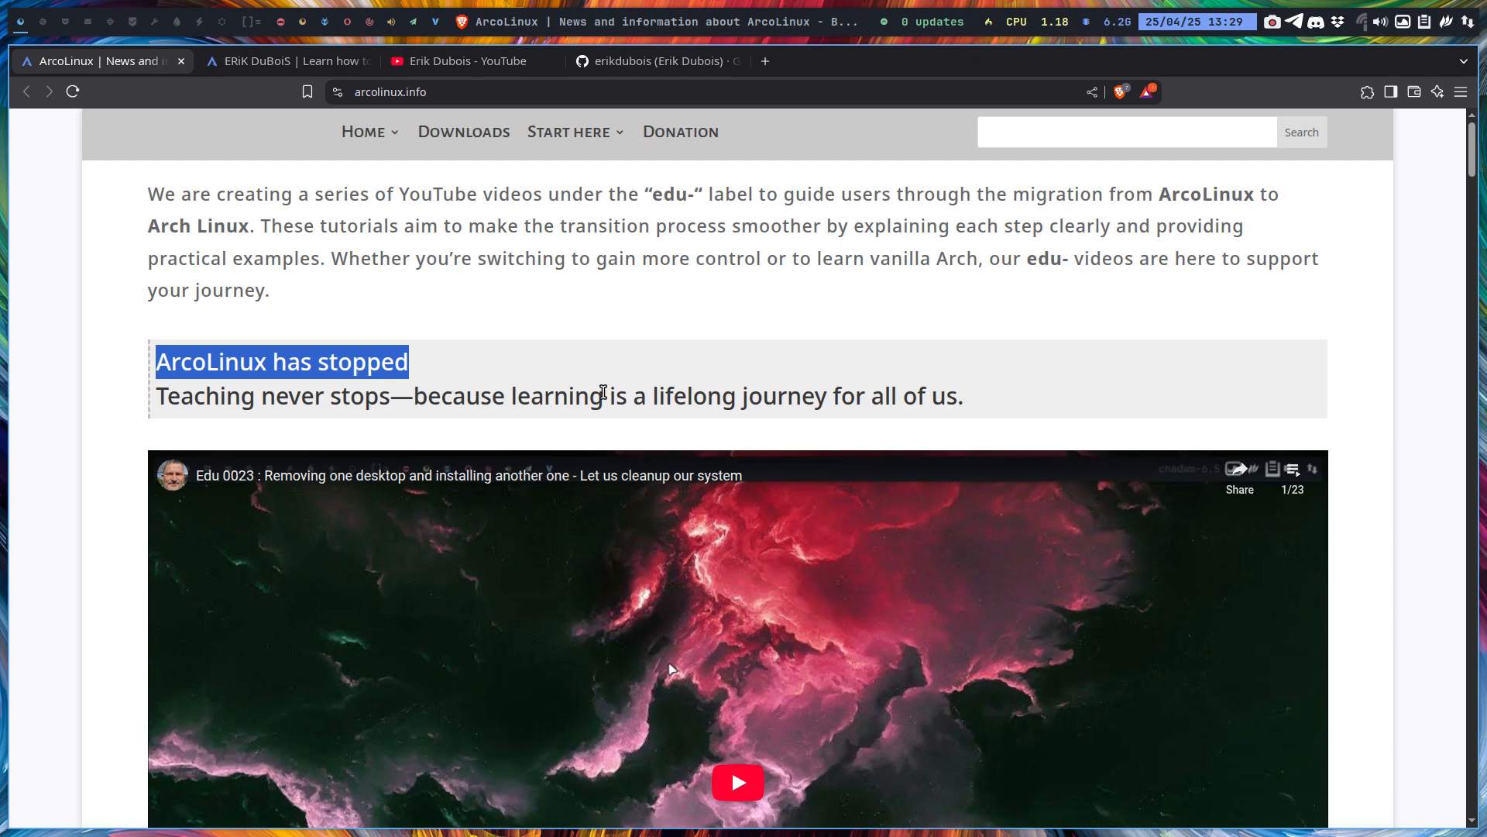
scroll("down", 3)
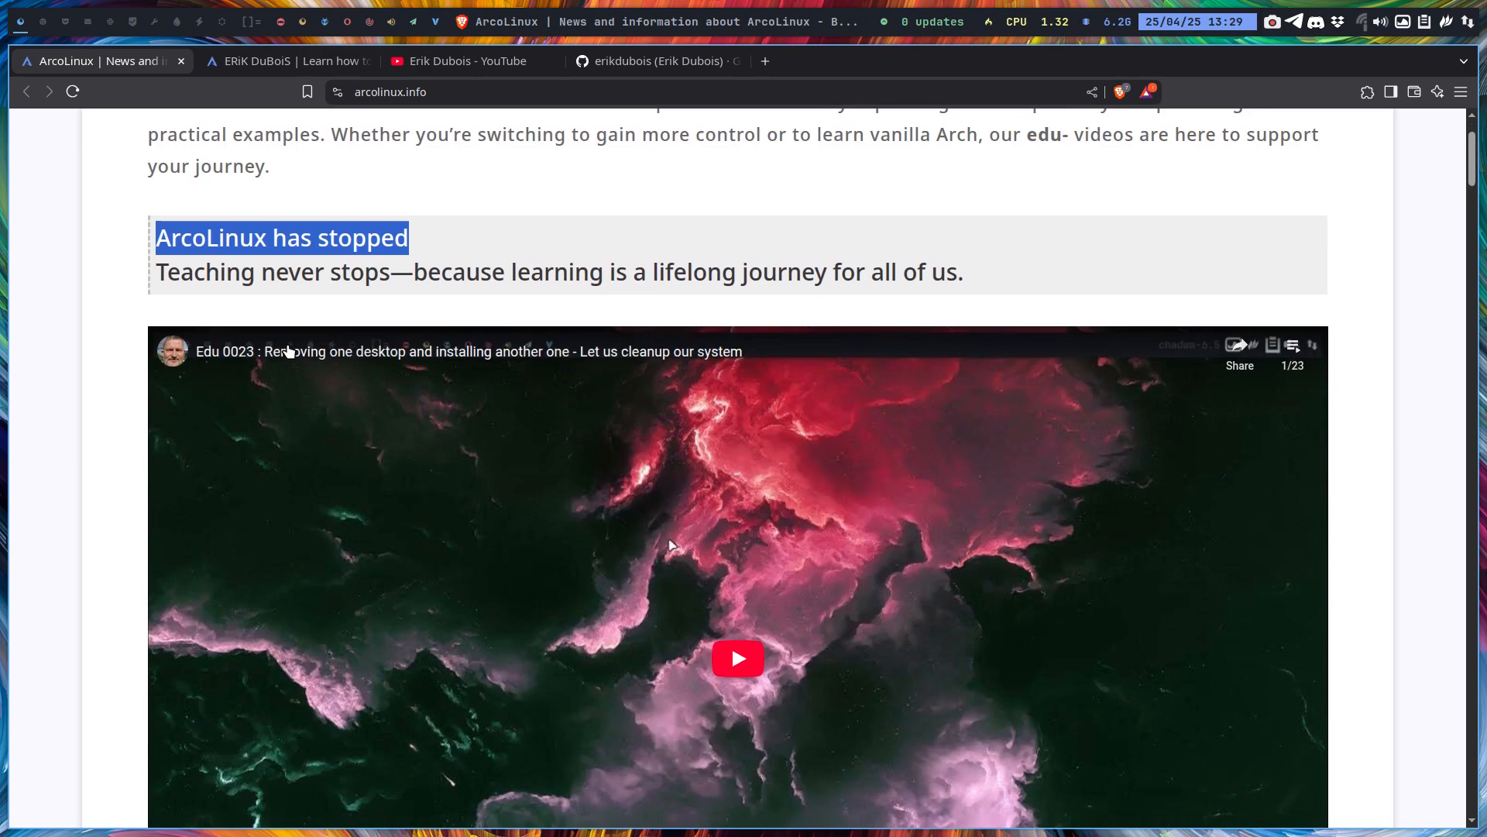
mouse_move(478, 521)
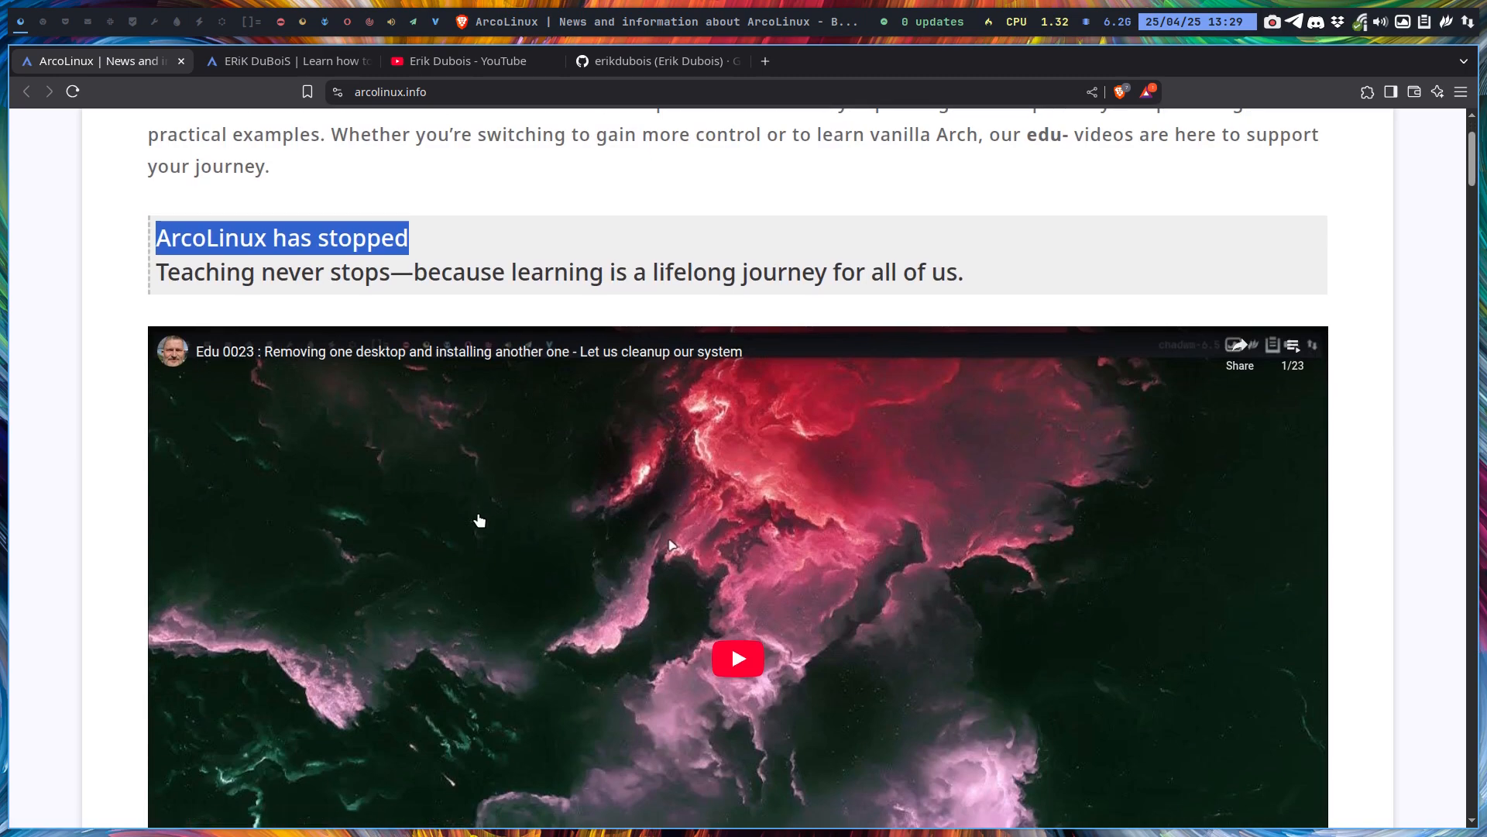
mouse_move(1292, 344)
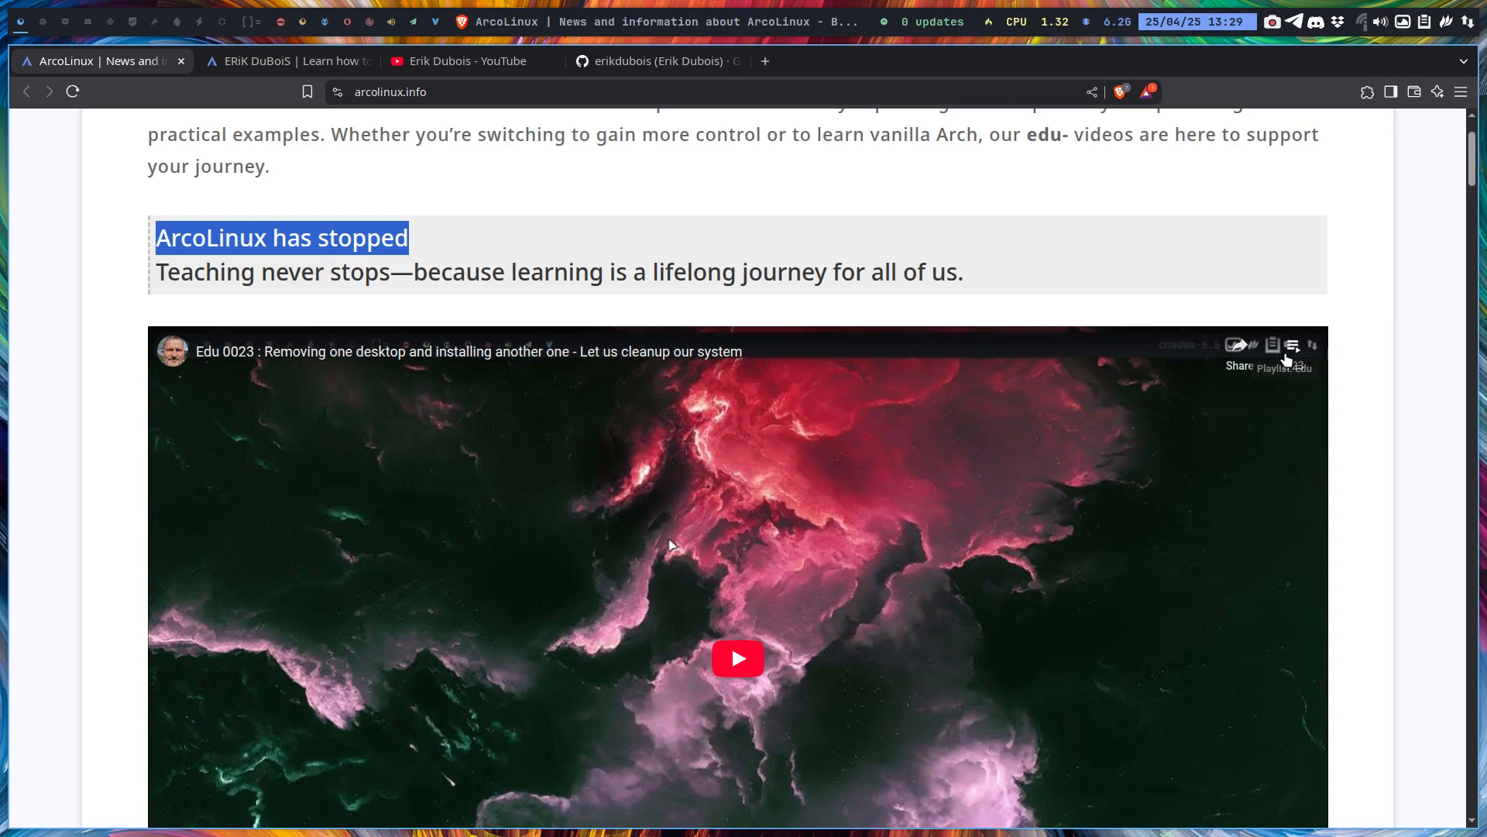
List the embedded Edu playlist's 23 episodes, from Edu 0023 down to Edu 0001 and back to the top
left_click(1291, 344)
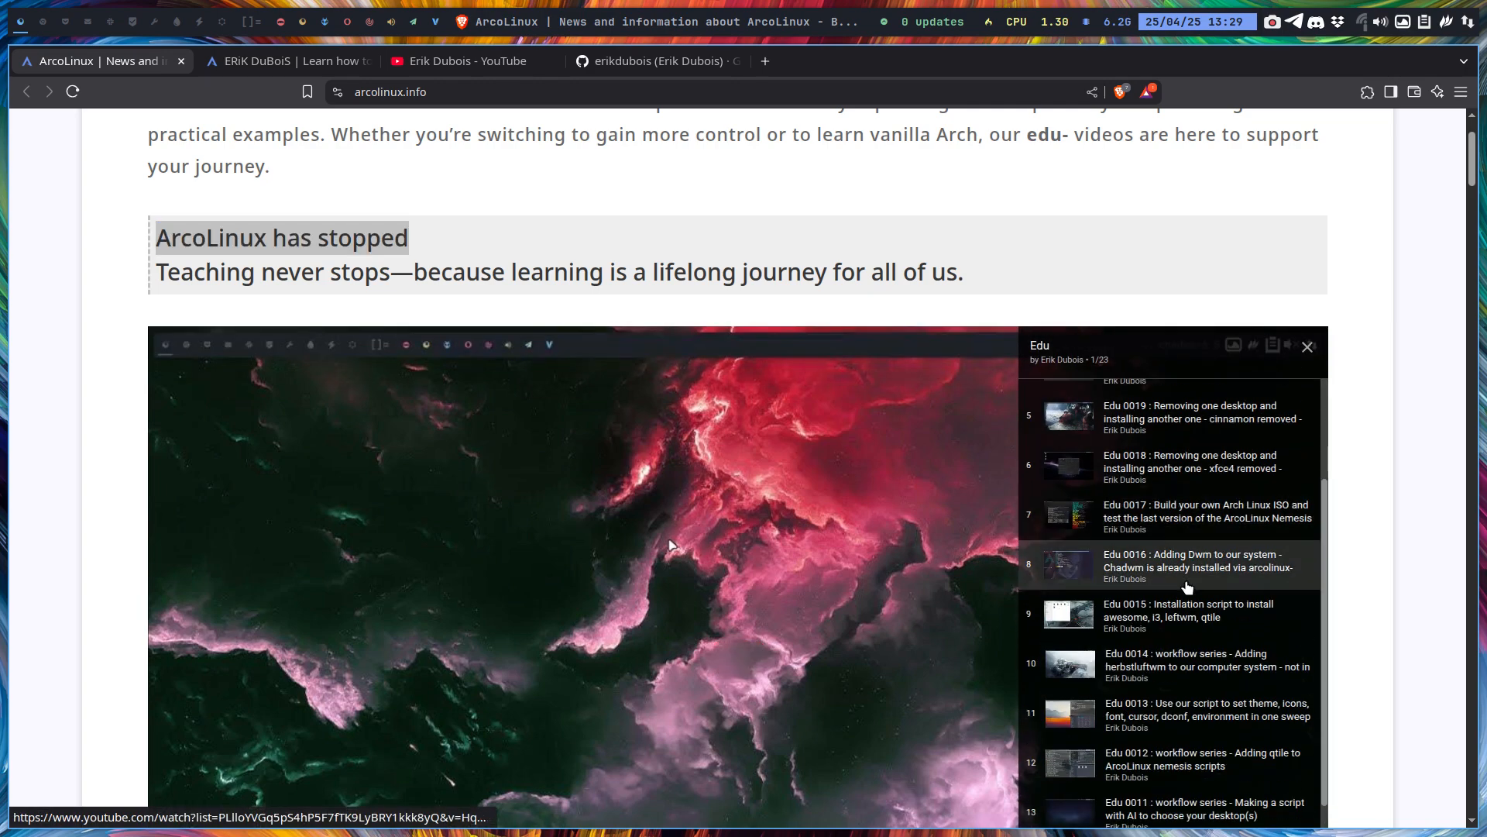
mouse_move(1188, 616)
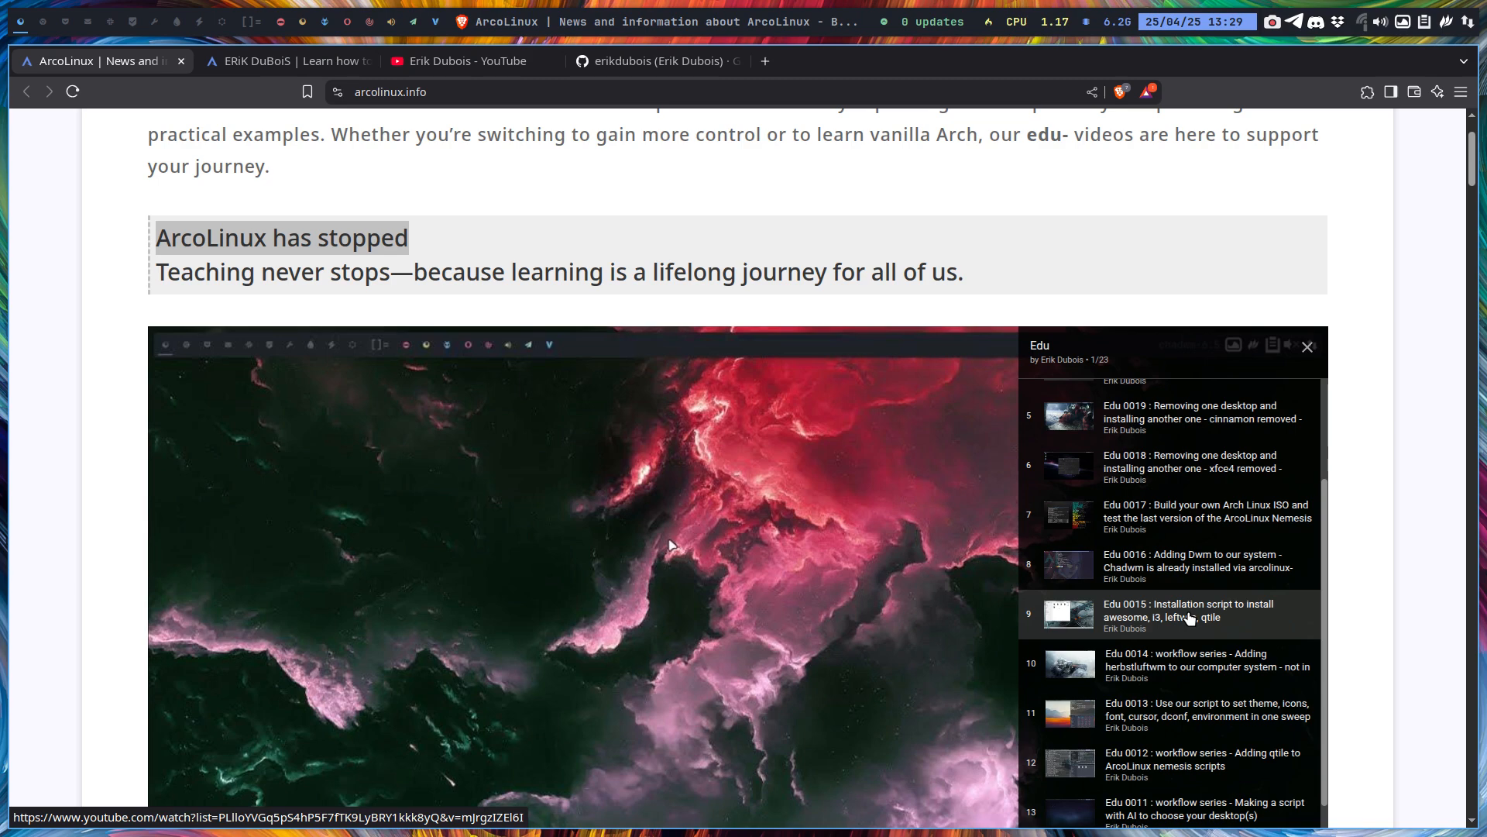
scroll("down", 3)
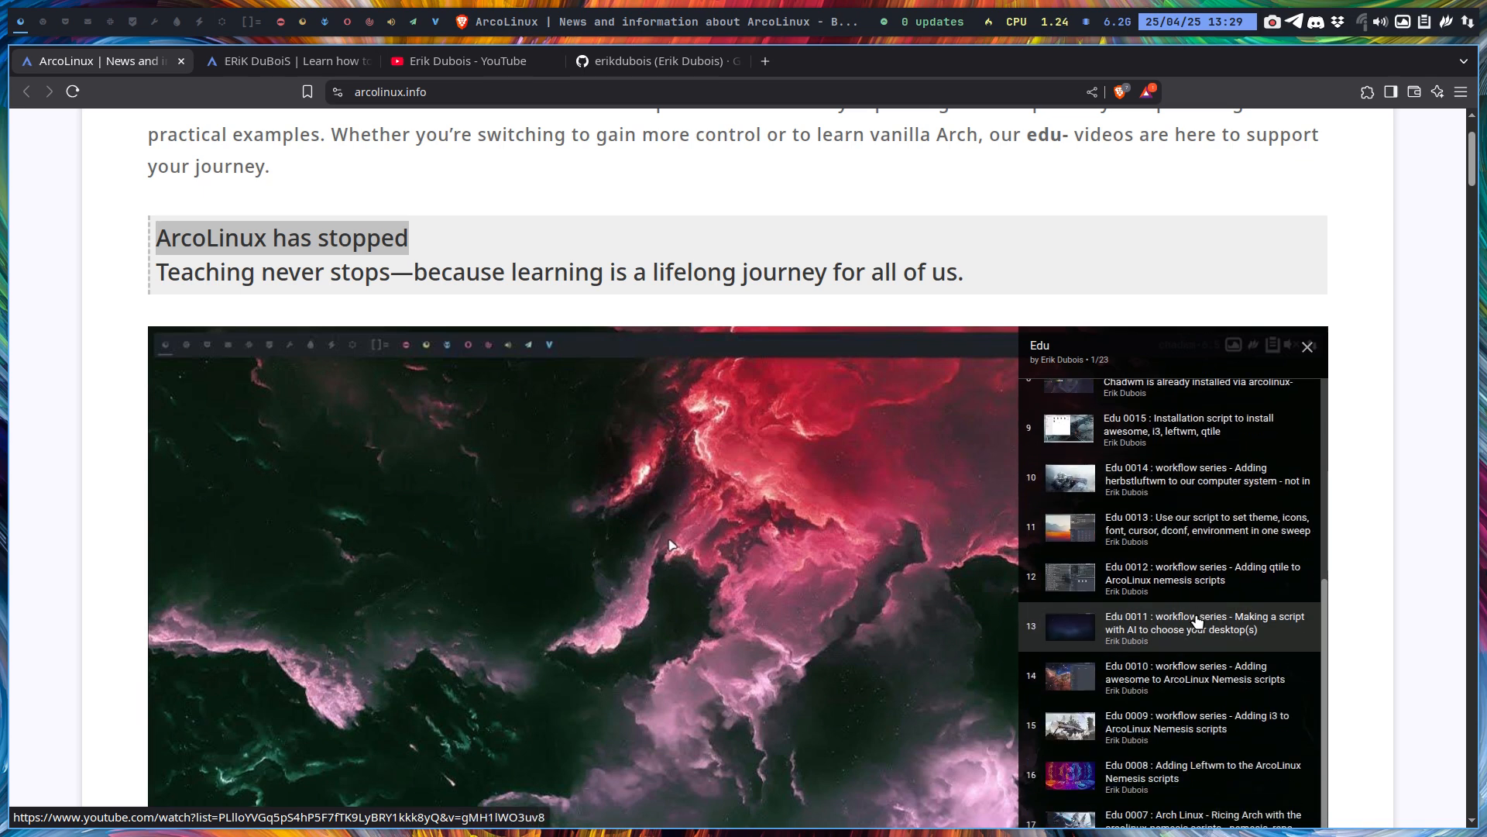
scroll("down", 3)
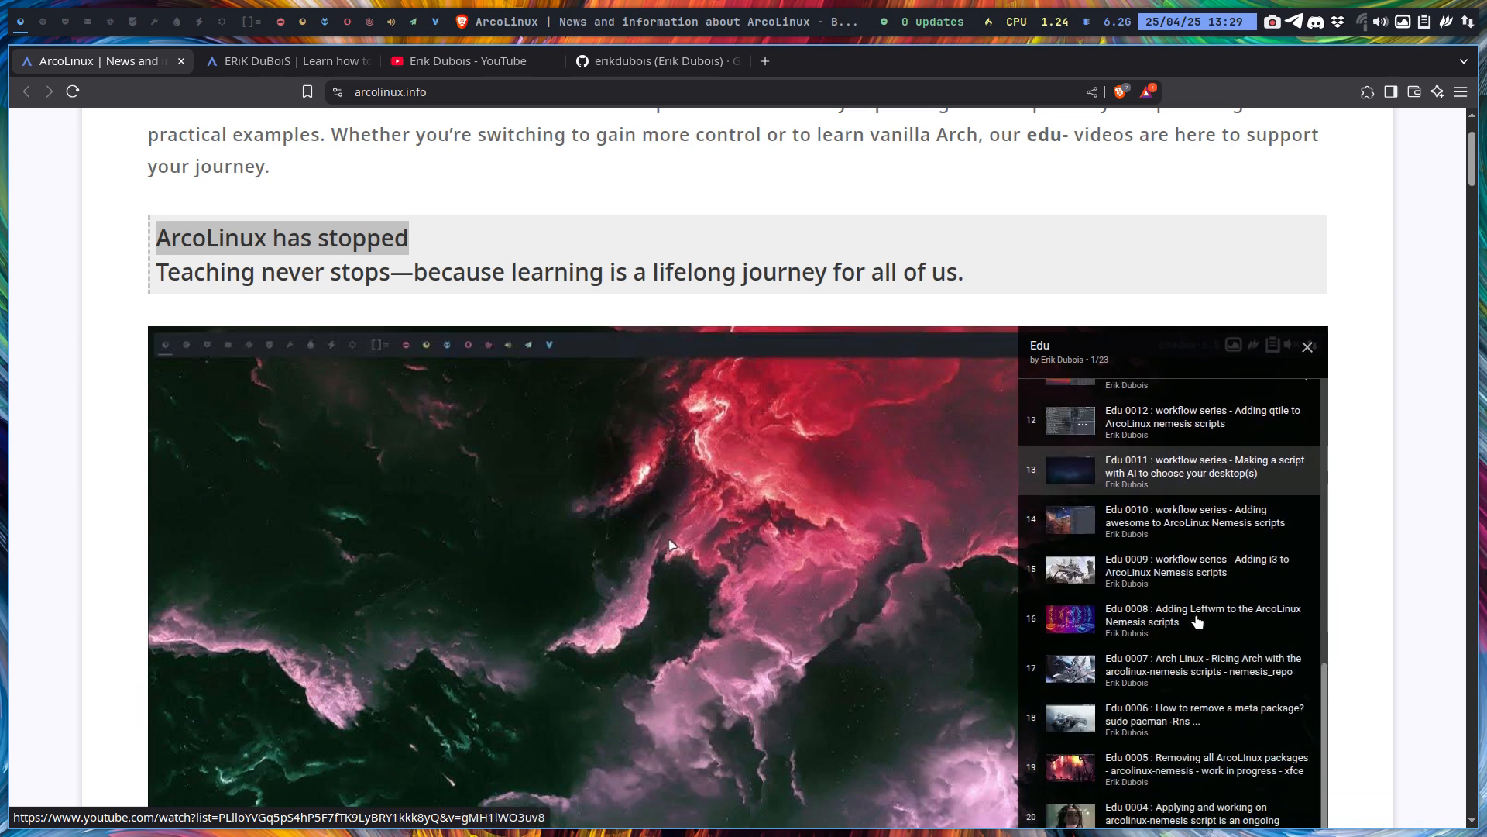
scroll("down", 3)
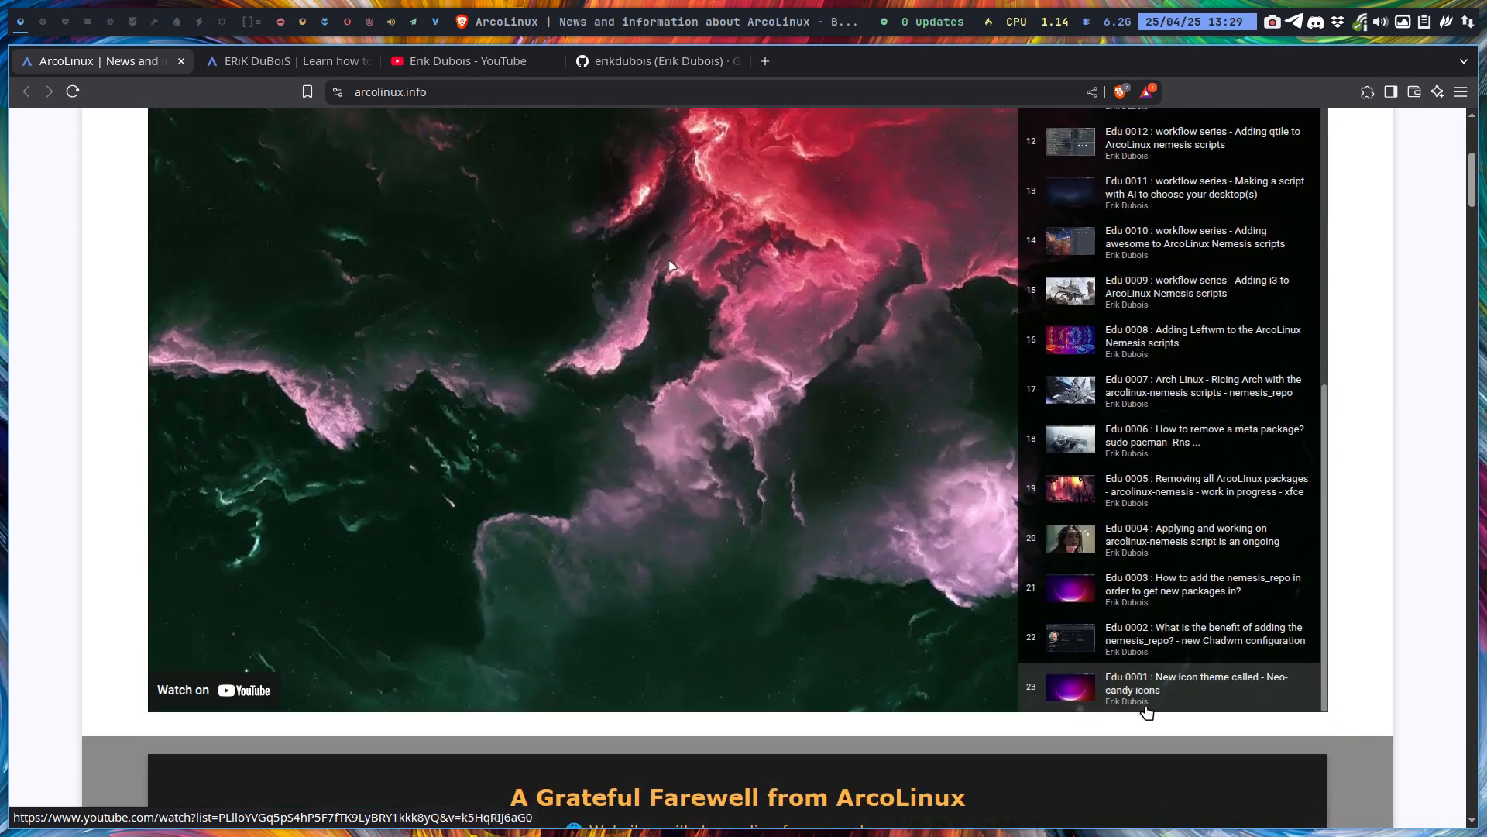
scroll("up", 3)
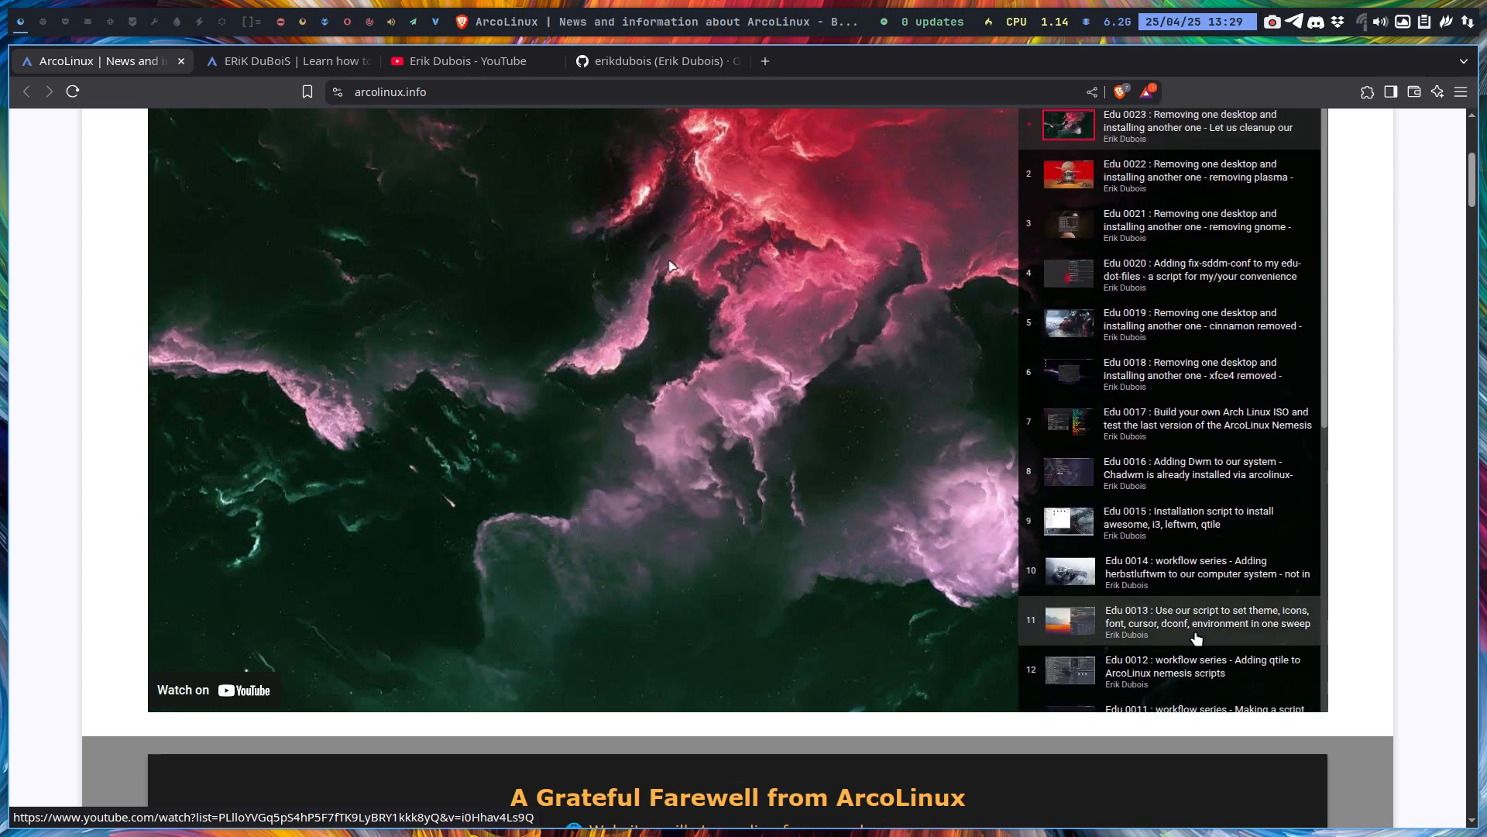
scroll("up", 3)
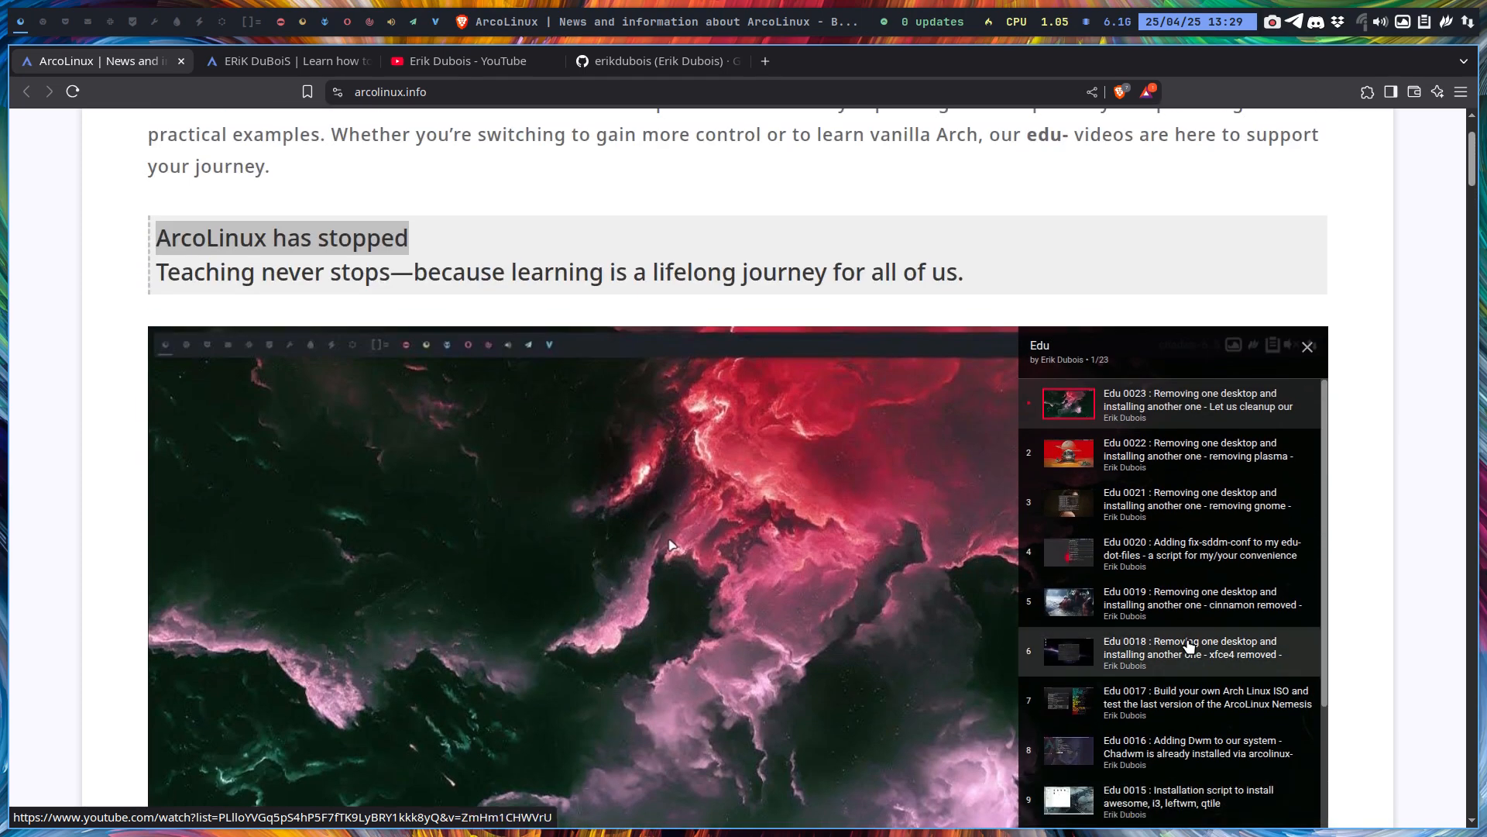